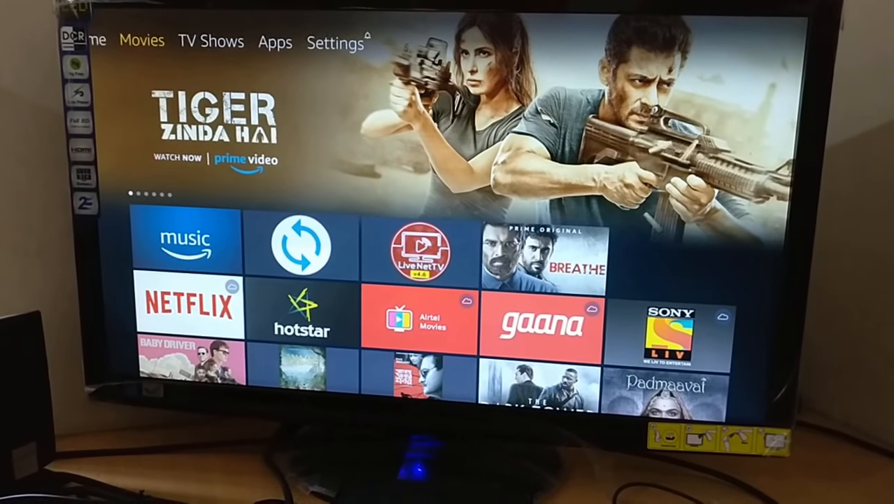
Navigate the Fire TV remote through Settings to Device and select Developer options
{"action": "left_click", "coordinate": [165, 36]}
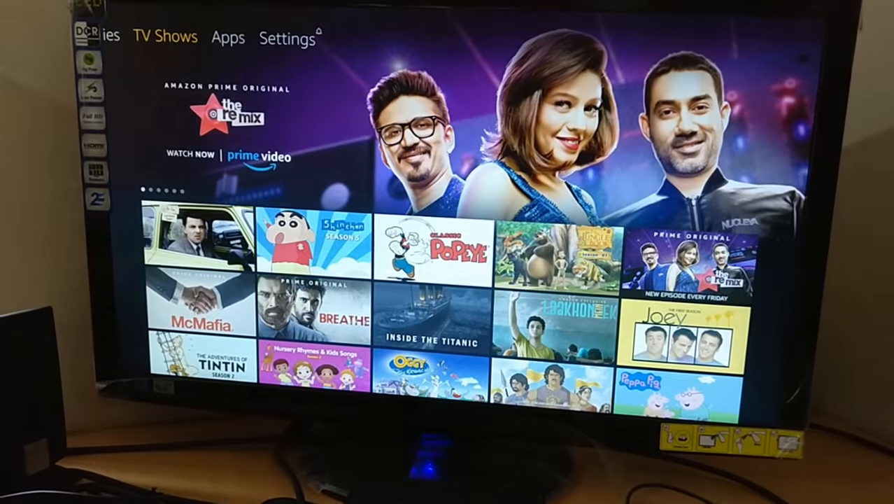
{"action": "left_click", "coordinate": [288, 39]}
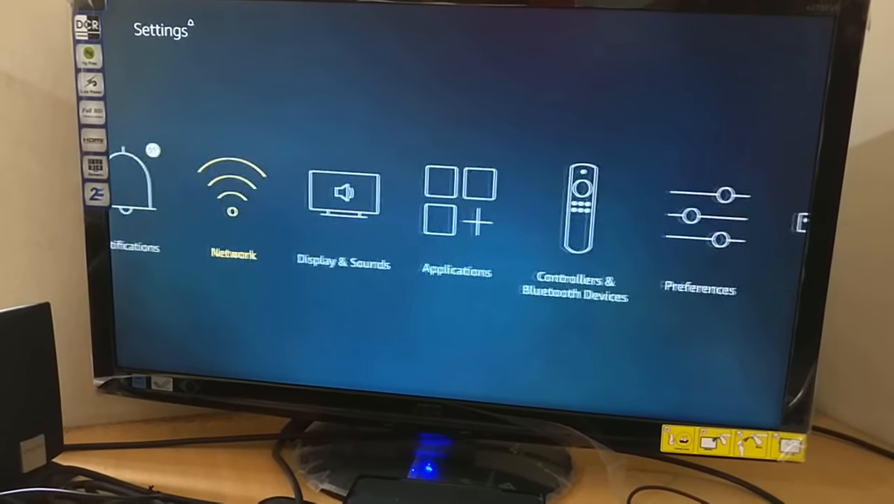
{"action": "scroll", "scroll_direction": "right", "scroll_amount": 3}
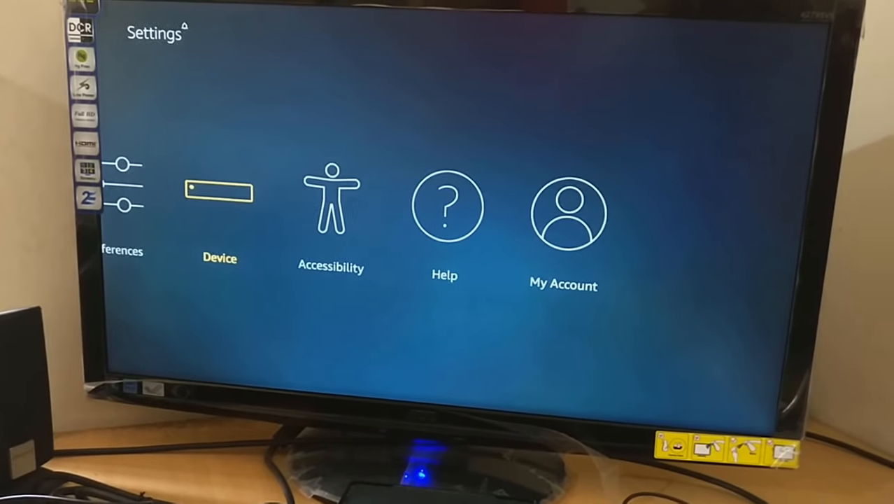
{"action": "left_click", "coordinate": [218, 196]}
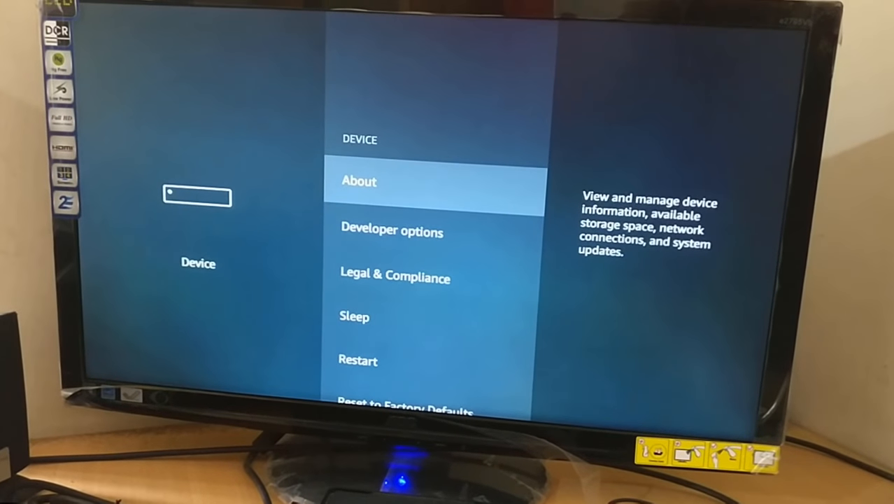
{"action": "key", "text": "Down"}
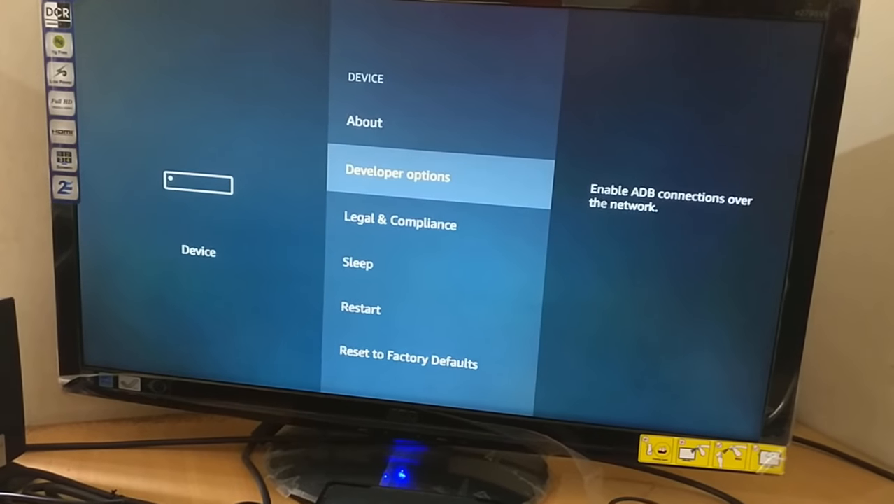
{"action": "key", "text": "Up"}
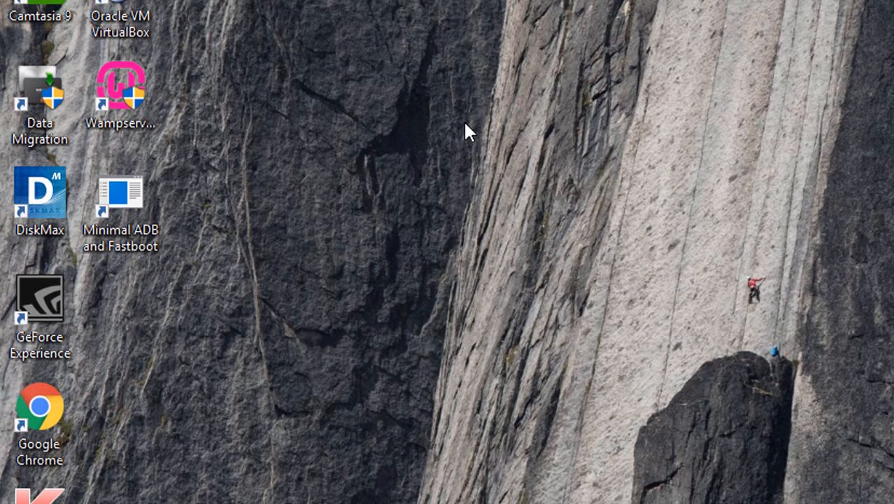
{"action": "mouse_move", "coordinate": [463, 133]}
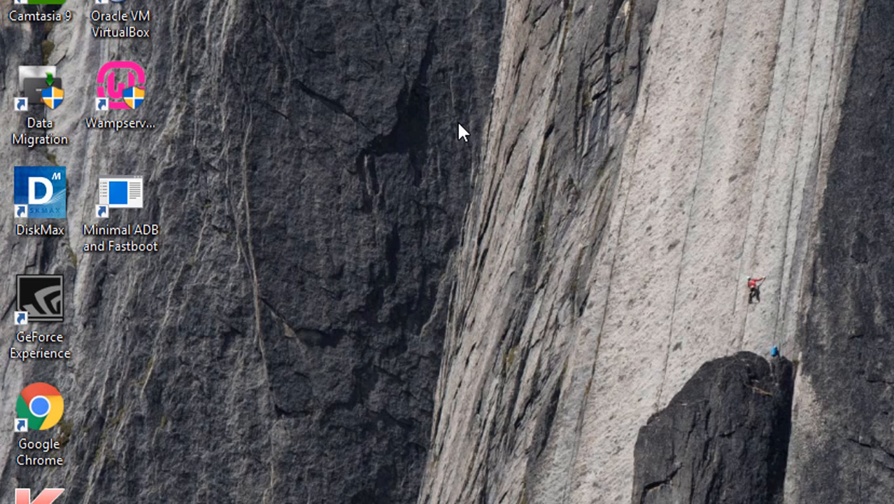
Show the Minimal ADB and Fastboot folder on drive E with adb.exe, fastboot.exe and cmd-here.exe
{"action": "left_click", "coordinate": [119, 189]}
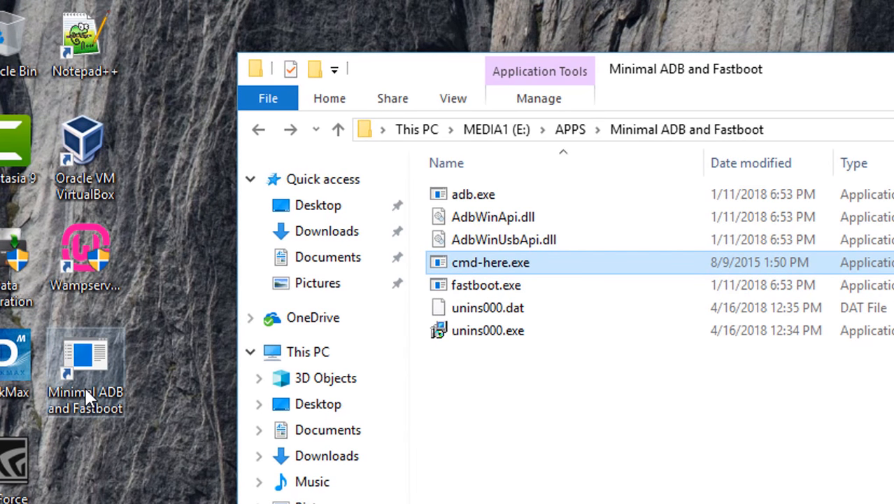
{"action": "mouse_move", "coordinate": [491, 263]}
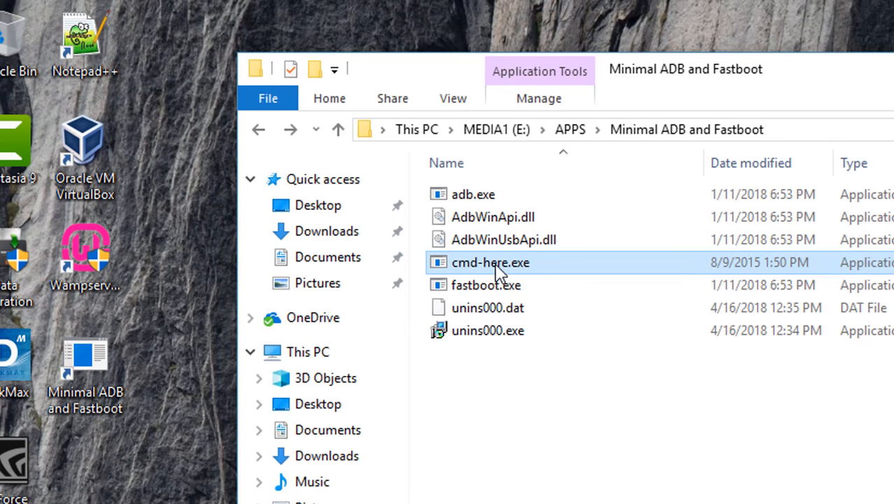
Launch cmd-here.exe and run adb connect 192.168.1.106 to reach the Fire TV on port 5555
{"action": "double_click", "coordinate": [490, 263]}
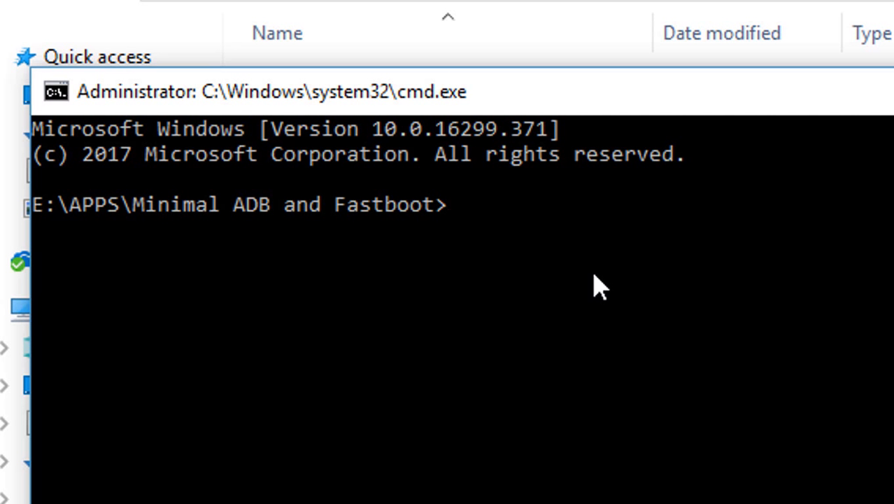
{"action": "type", "text": "adb"}
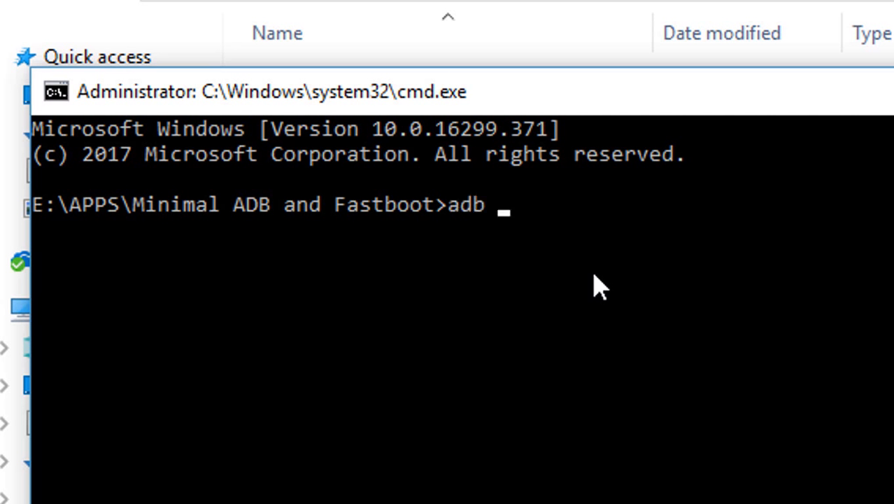
{"action": "type", "text": "connect"}
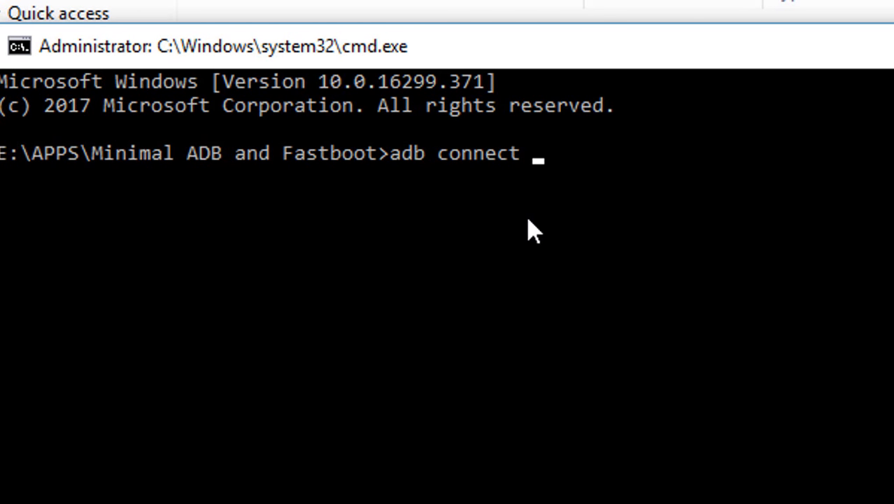
{"action": "type", "text": "192."}
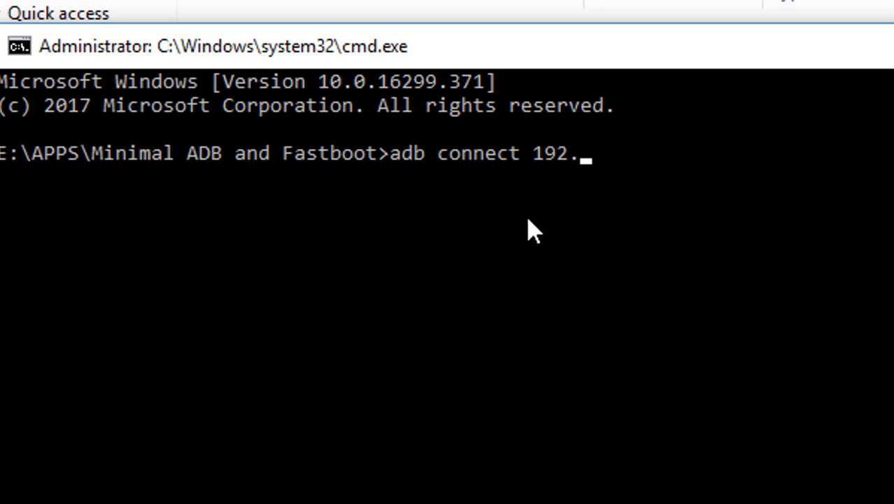
{"action": "type", "text": "168."}
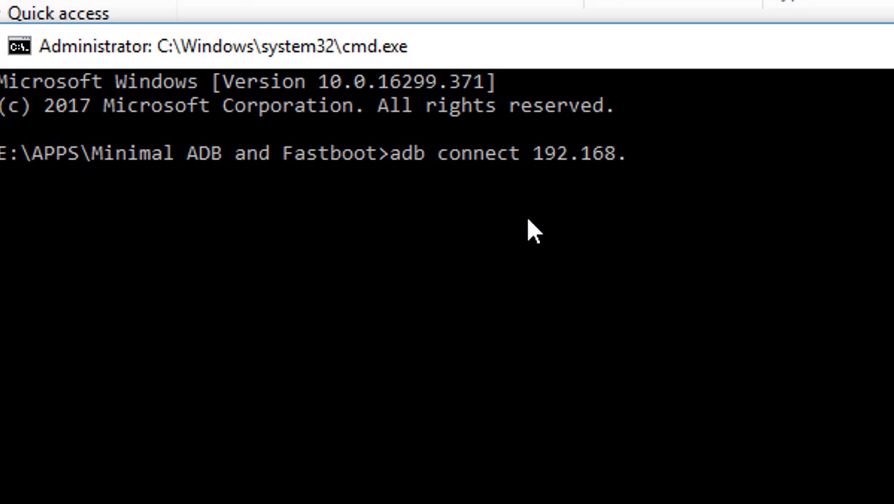
{"action": "type", "text": "1.106"}
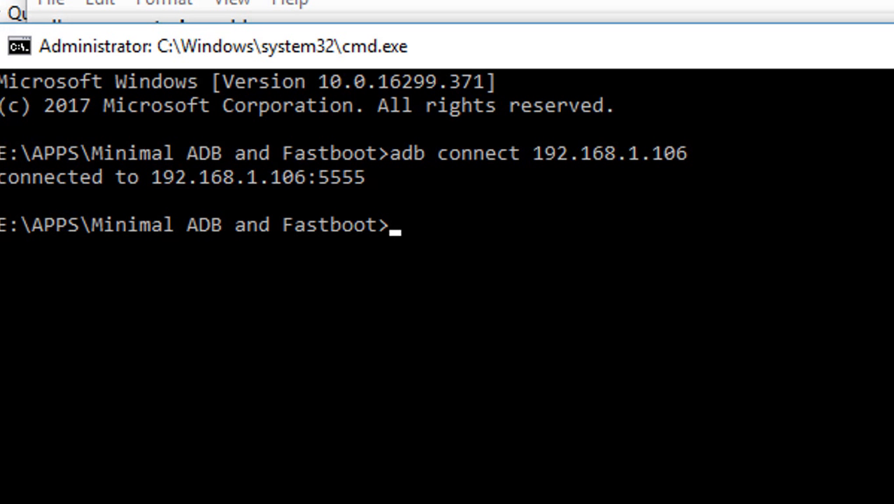
List attached devices, then run adb shell screencap -p /sdcard/screenshot.png on the Fire TV
{"action": "type", "text": "adb devices"}
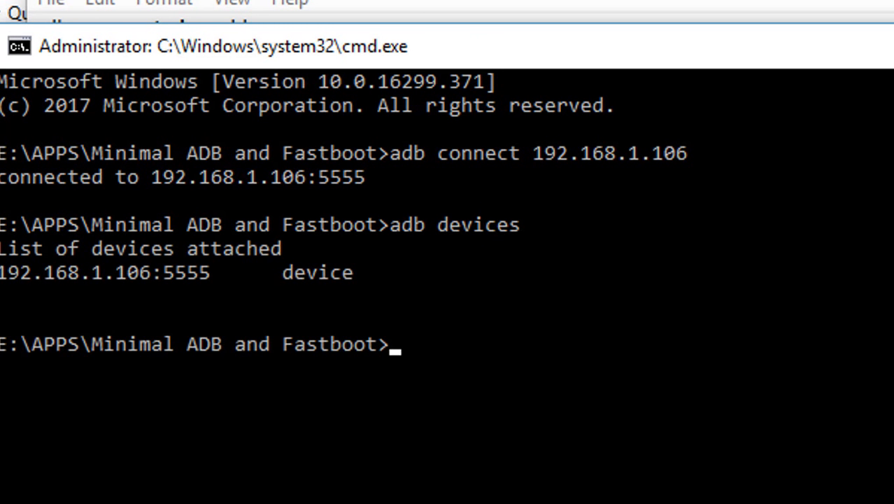
{"action": "type", "text": "adb shell screencap -p /sdcard/screenshot.png"}
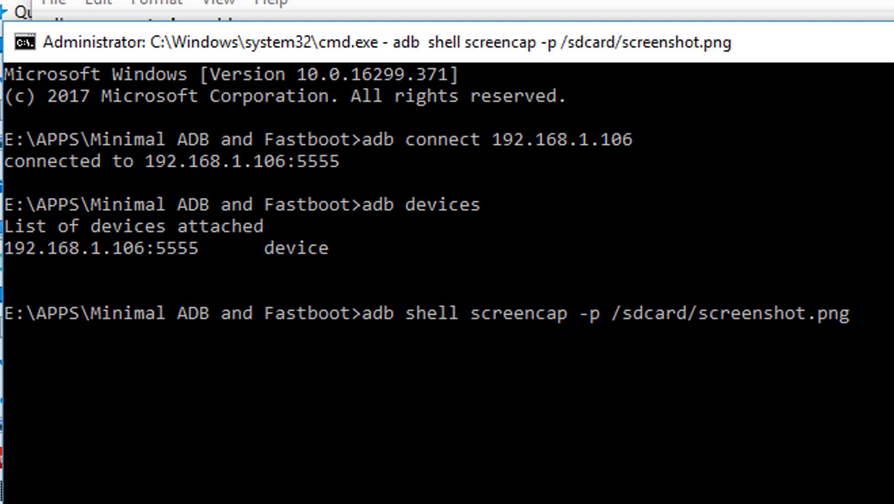
{"action": "key", "text": "enter"}
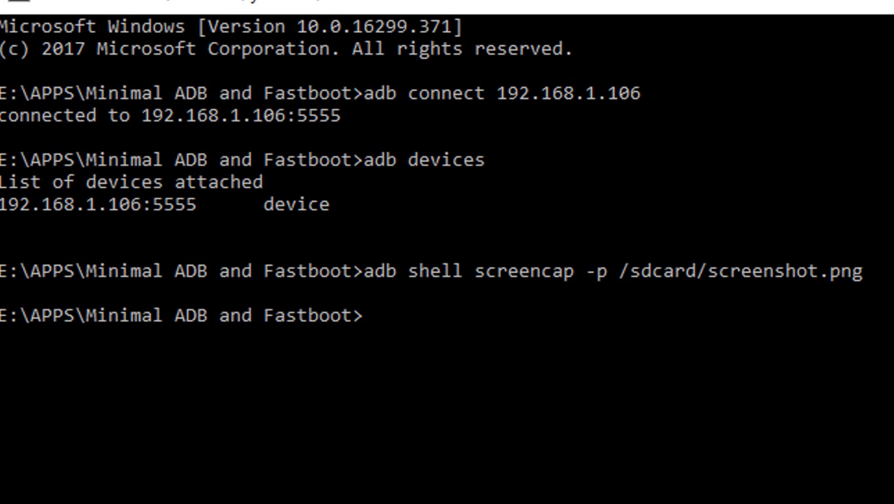
Run adb pull /sdcard/screenshot.png to copy the capture onto the PC
{"action": "type", "text": "adb pull /sdcard/filename.png"}
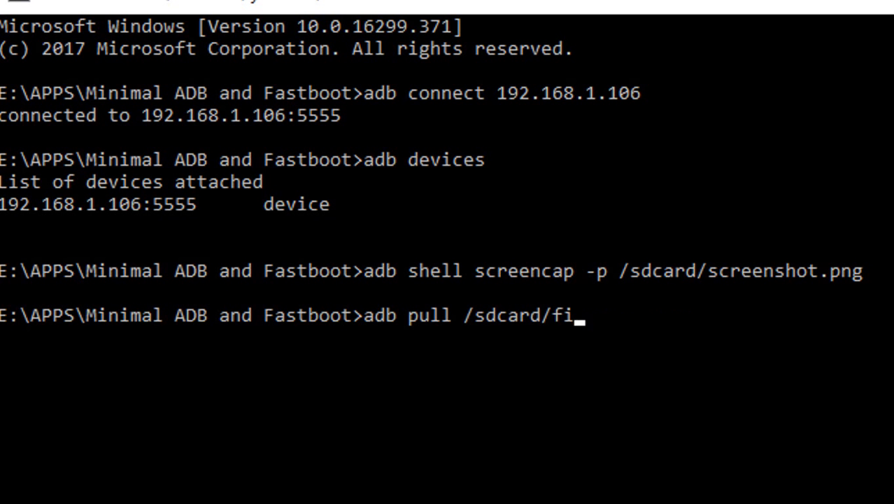
{"action": "type", "text": "scr"}
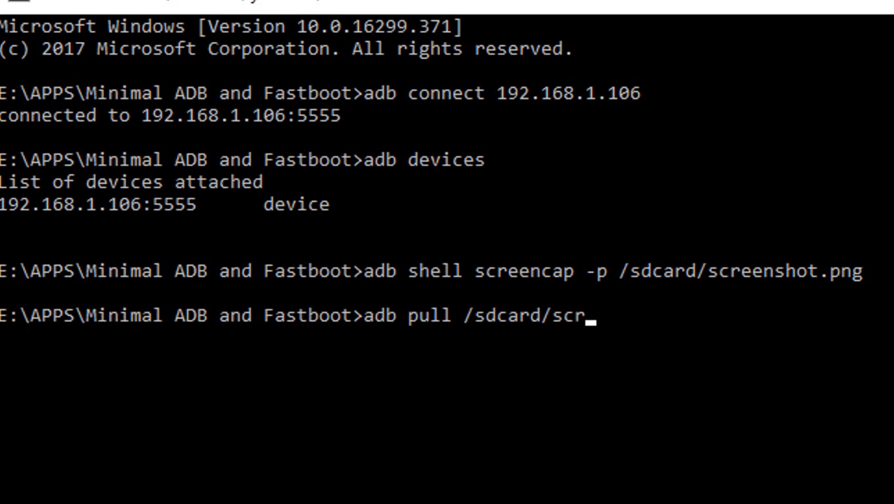
{"action": "type", "text": "eenshot."}
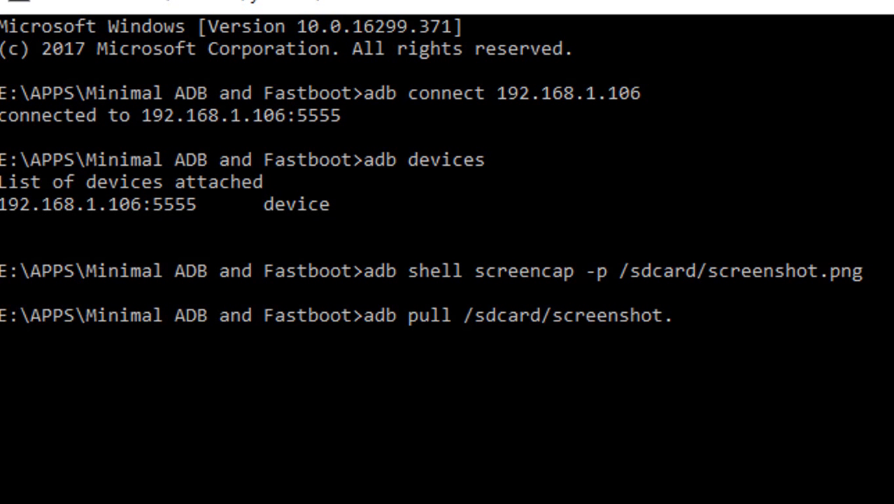
{"action": "type", "text": "png"}
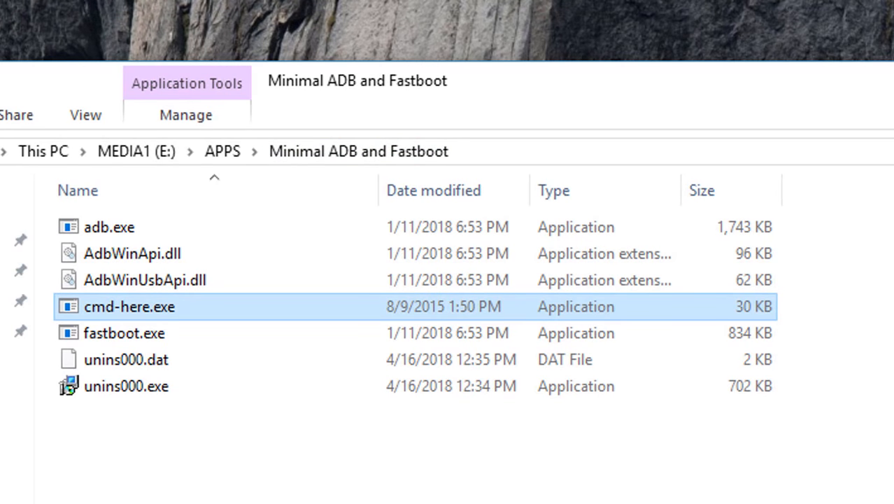
View the pulled screenshot.png maximized in Photos, showing the Fire TV home screen
{"action": "double_click", "coordinate": [131, 306]}
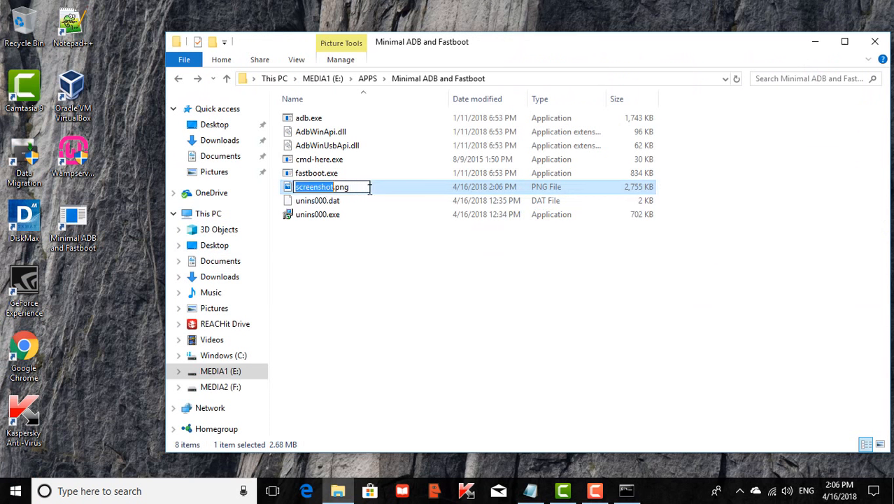
{"action": "double_click", "coordinate": [313, 187]}
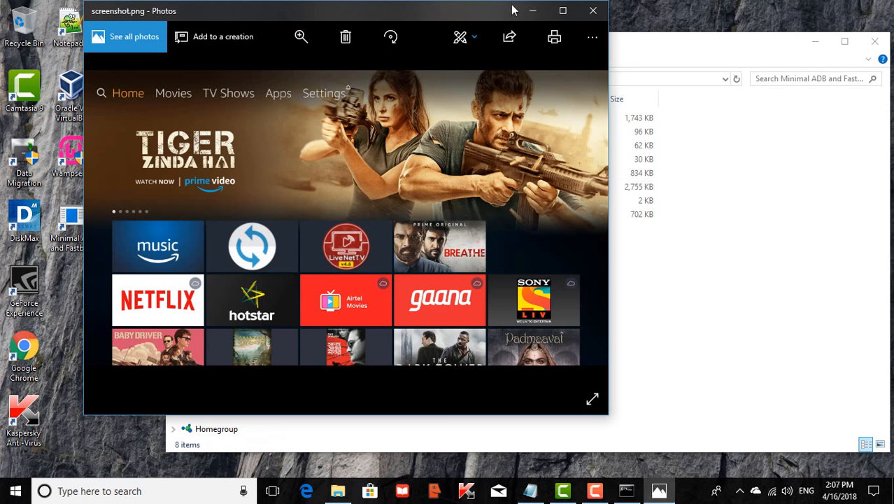
{"action": "left_click", "coordinate": [562, 12]}
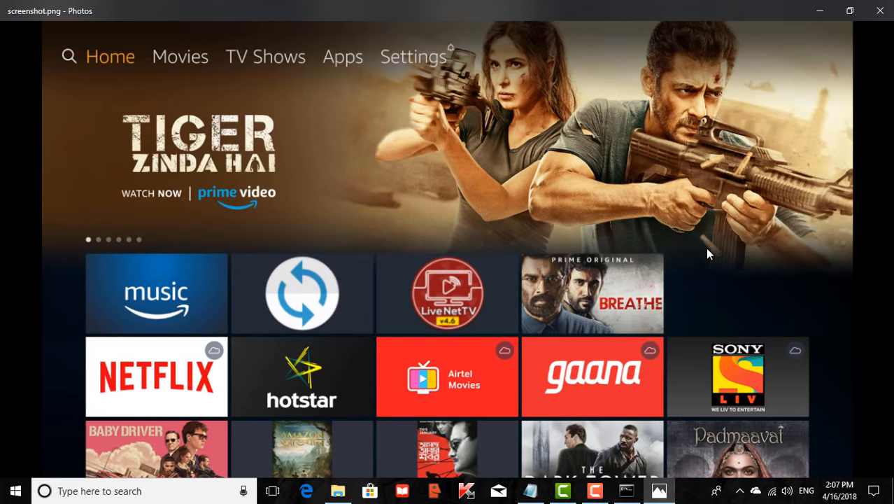